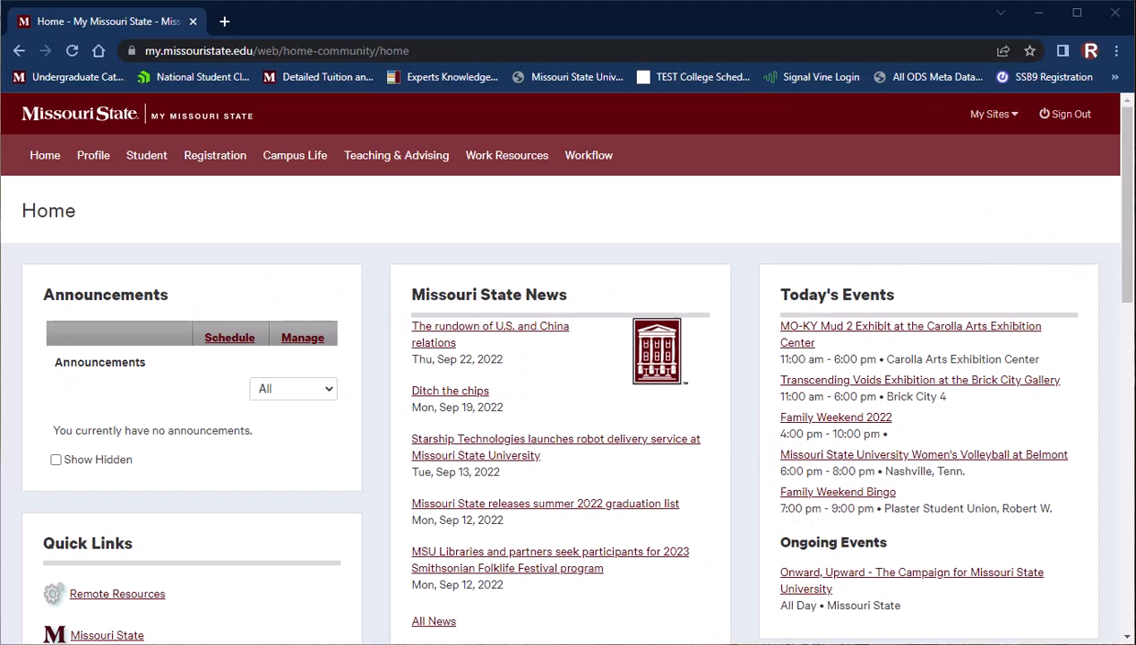
Go to the Registration area of the My Missouri State portal.
click(215, 154)
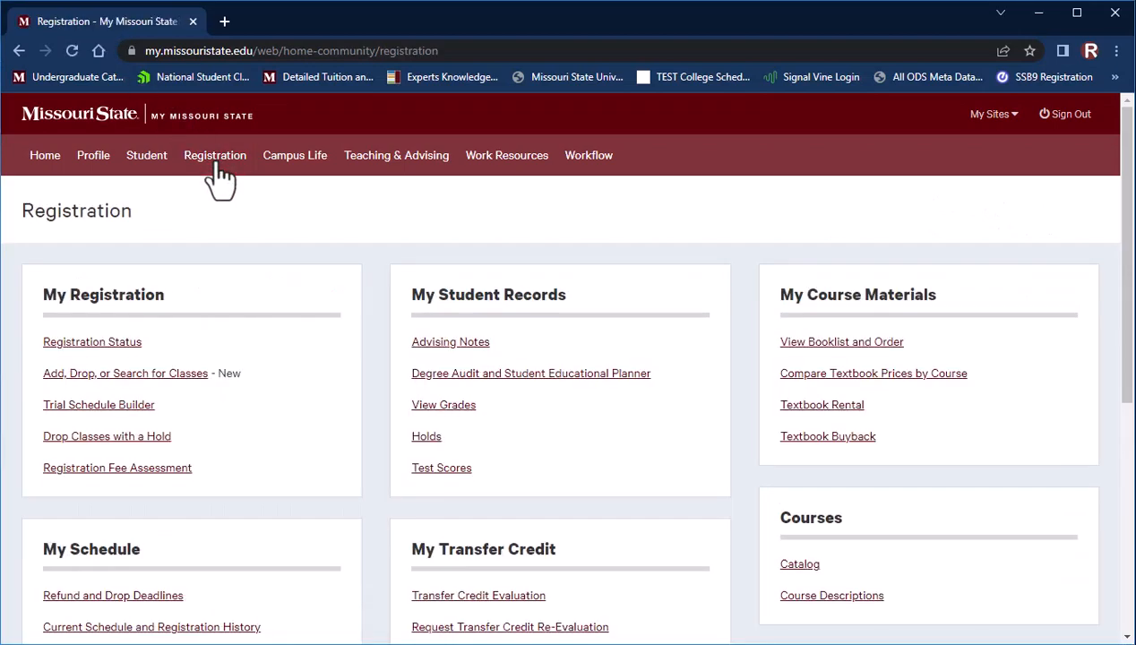
mouse_move(103, 394)
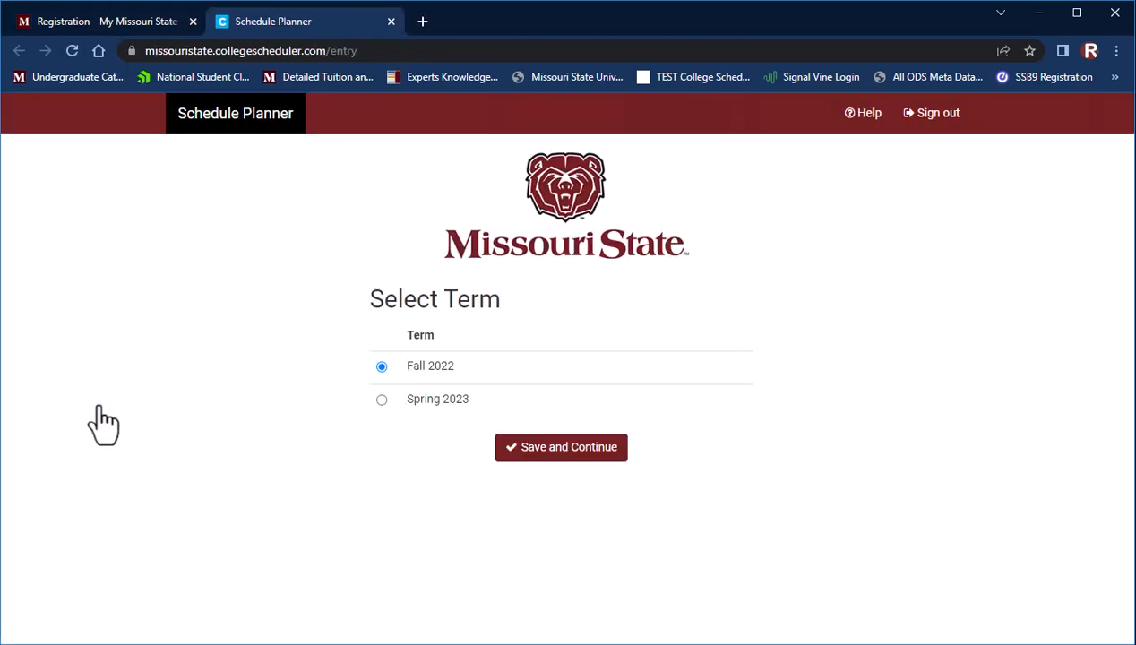
Select Spring 2023 as the Schedule Planner term and continue to its options.
click(382, 398)
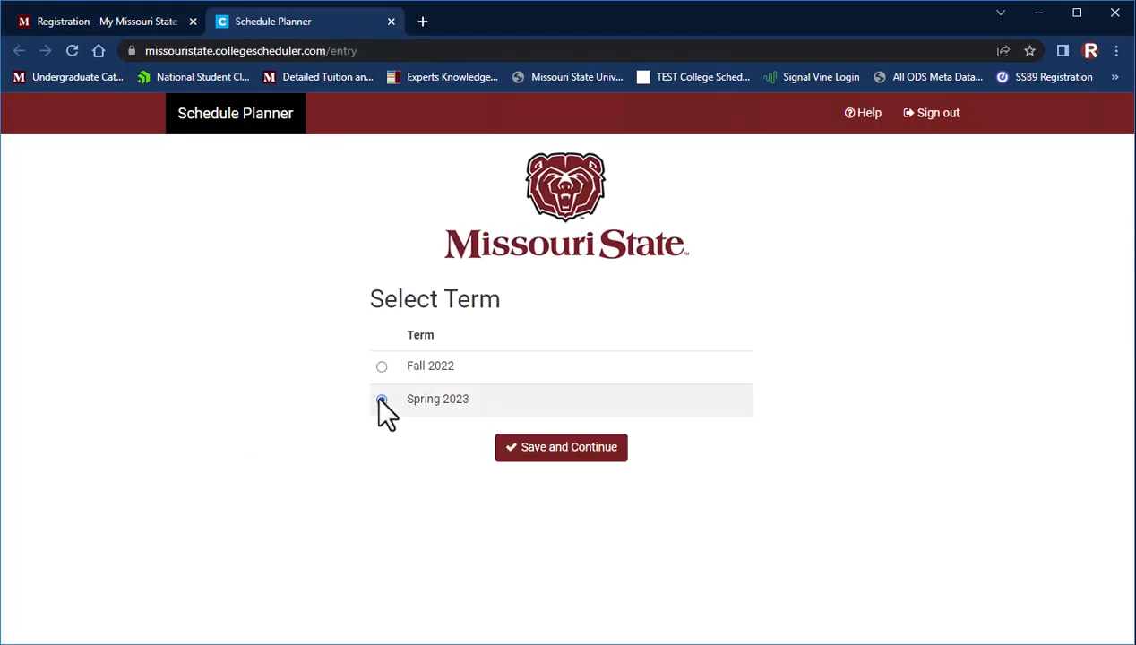
click(561, 448)
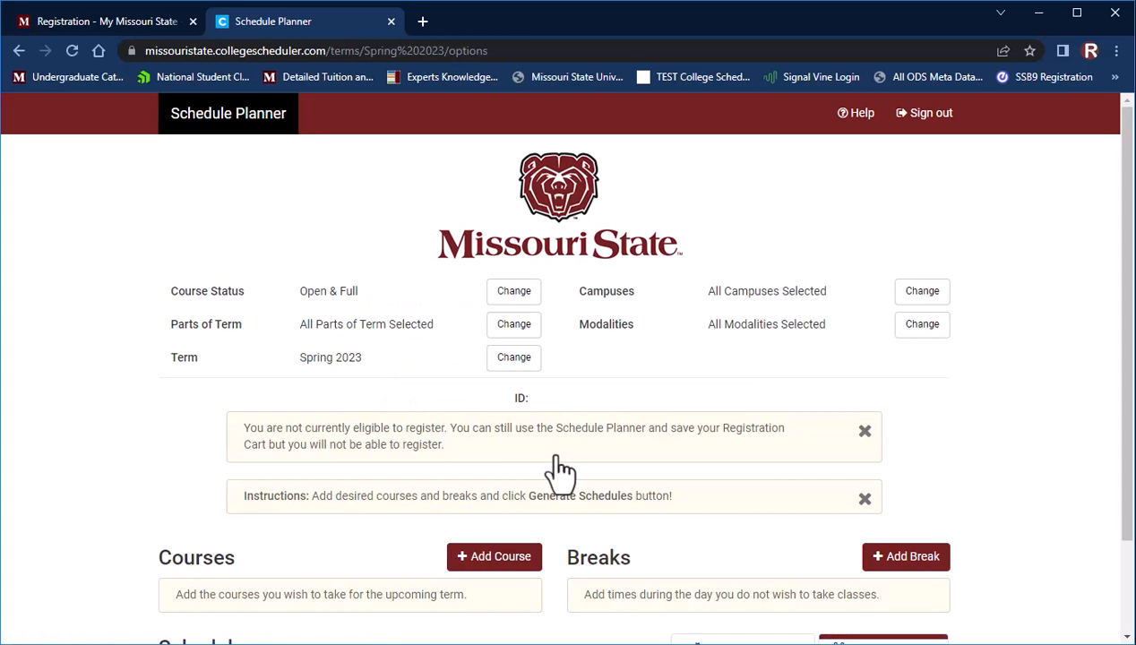
mouse_move(400, 301)
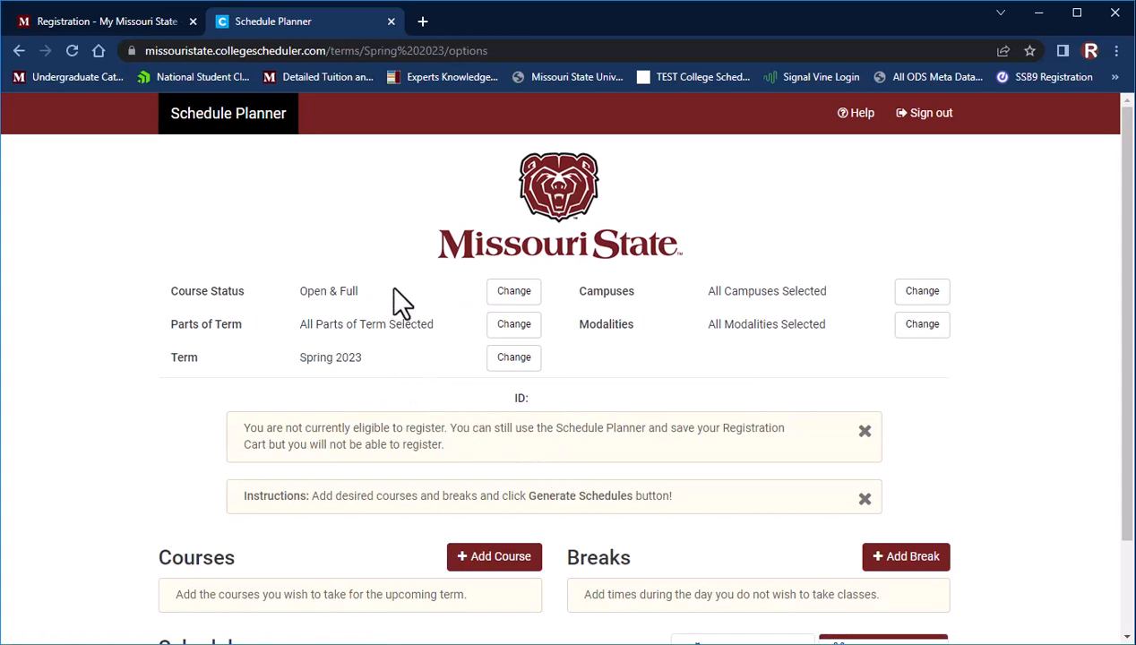
mouse_move(387, 371)
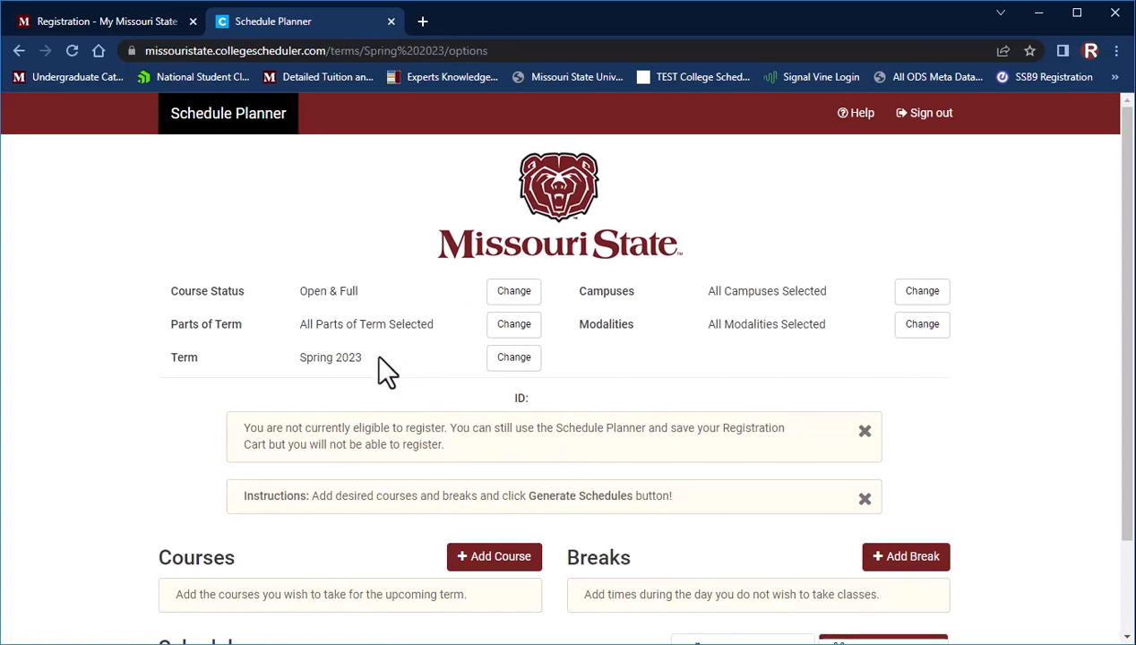
mouse_move(842, 336)
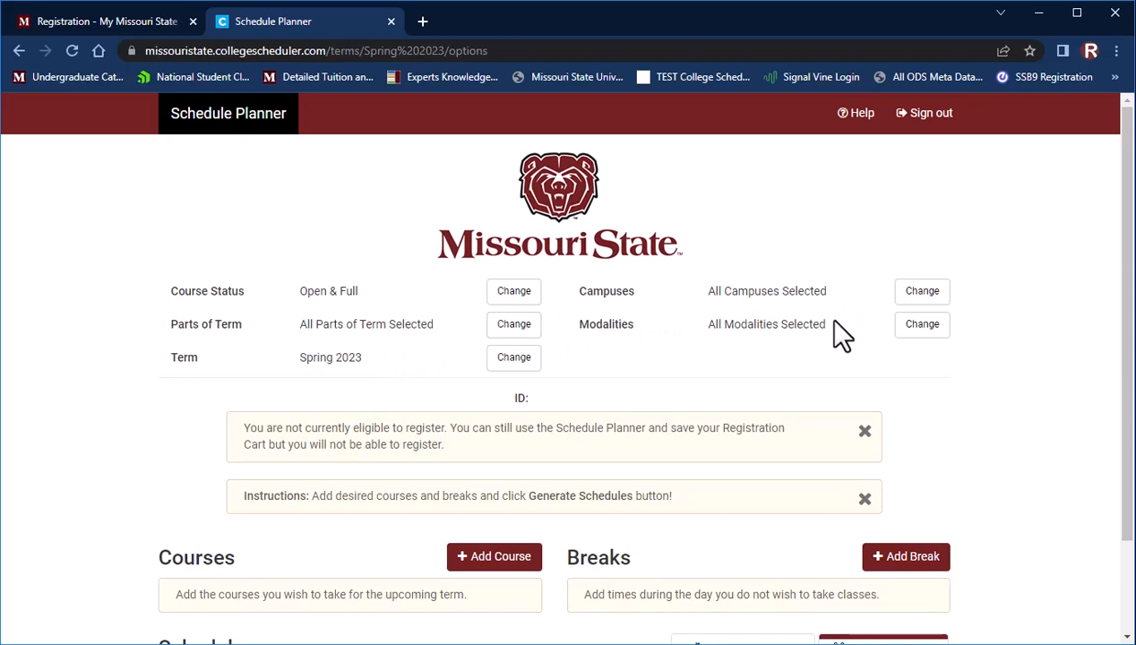
mouse_move(771, 410)
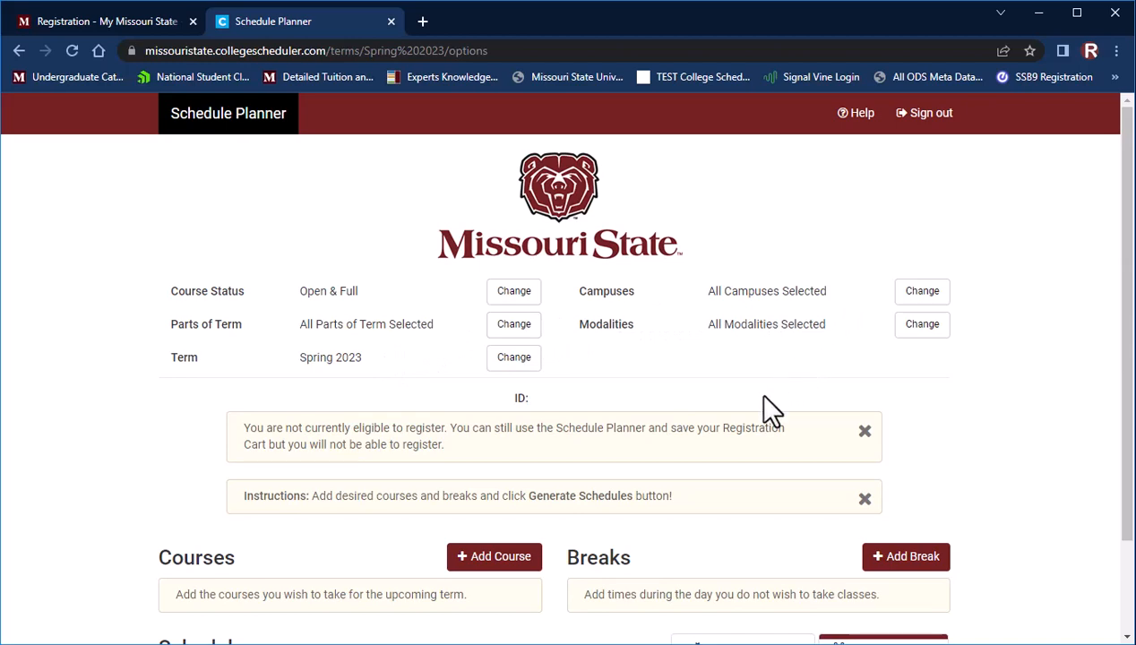
Add COM 115 Fundamentals of Public Speaking to the course list.
click(494, 555)
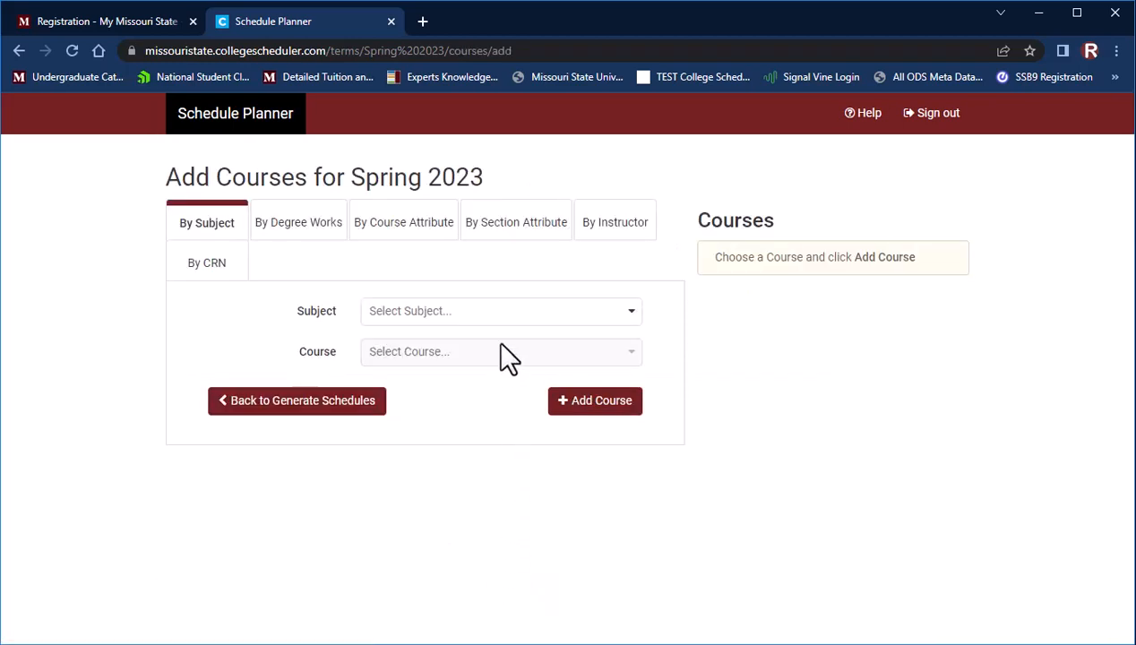
click(500, 311)
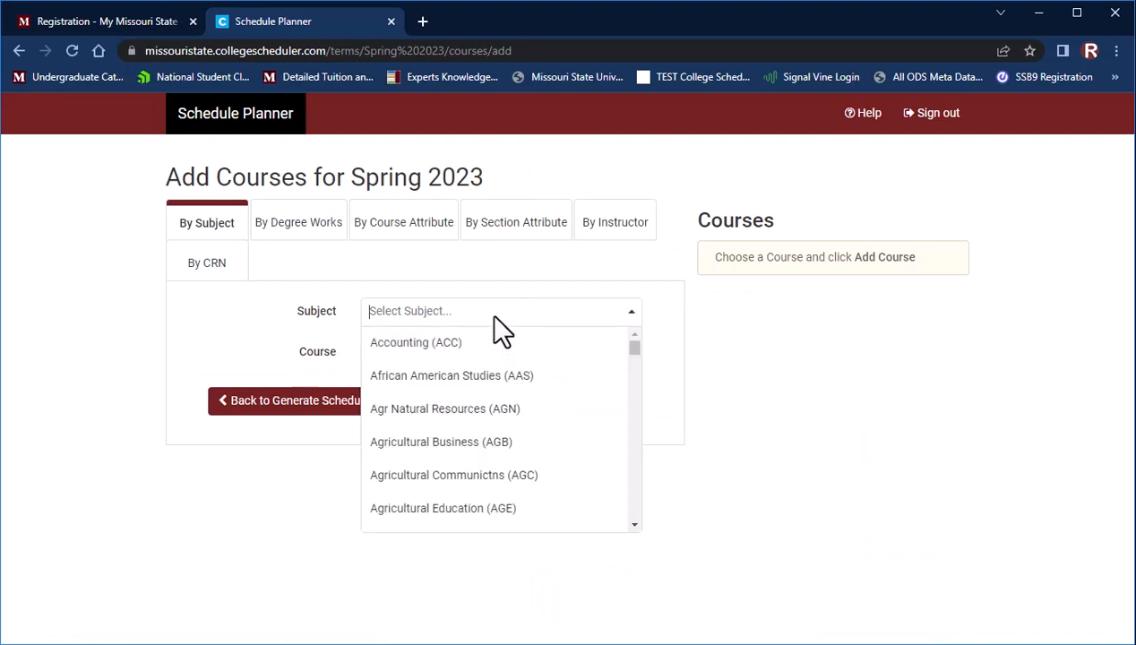
text(com)
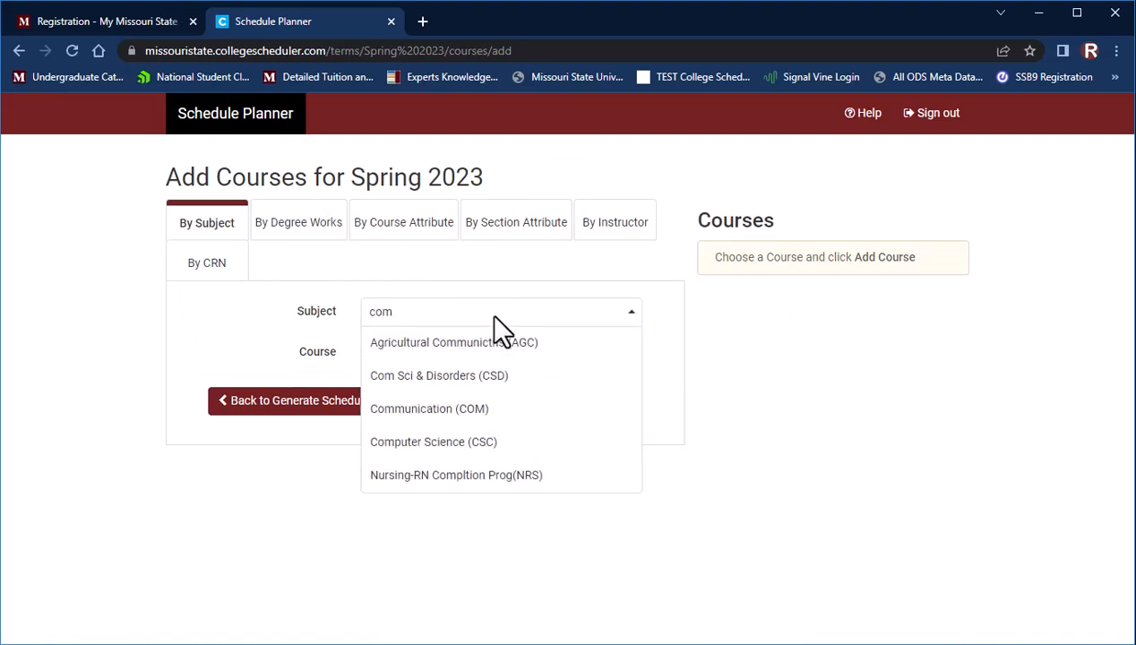
click(430, 408)
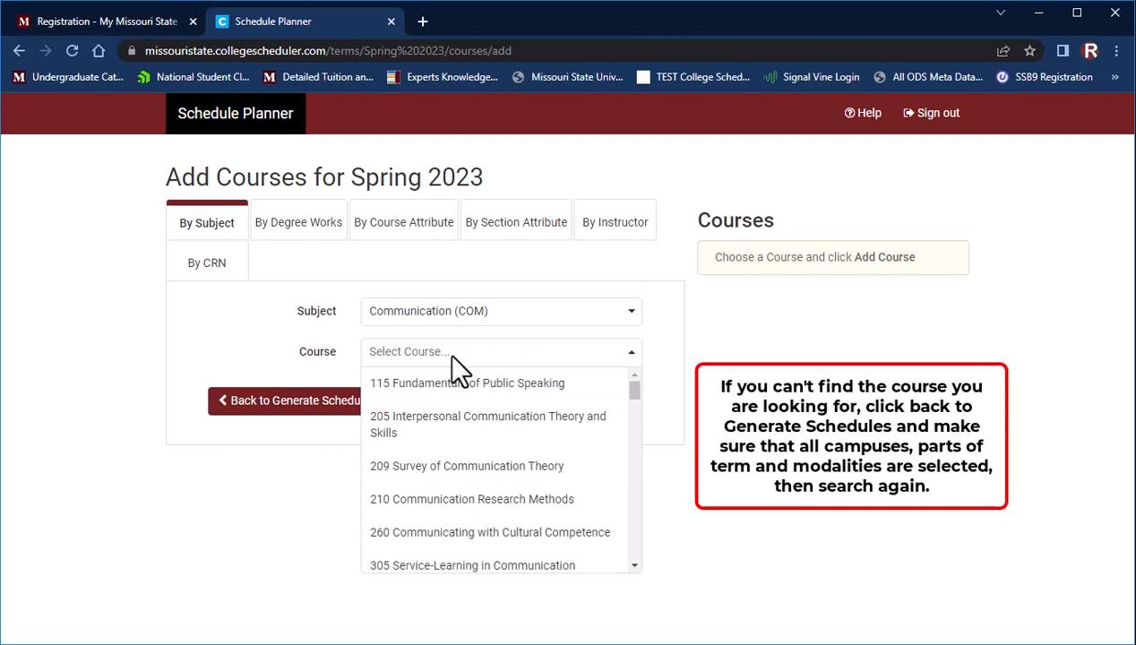
click(466, 384)
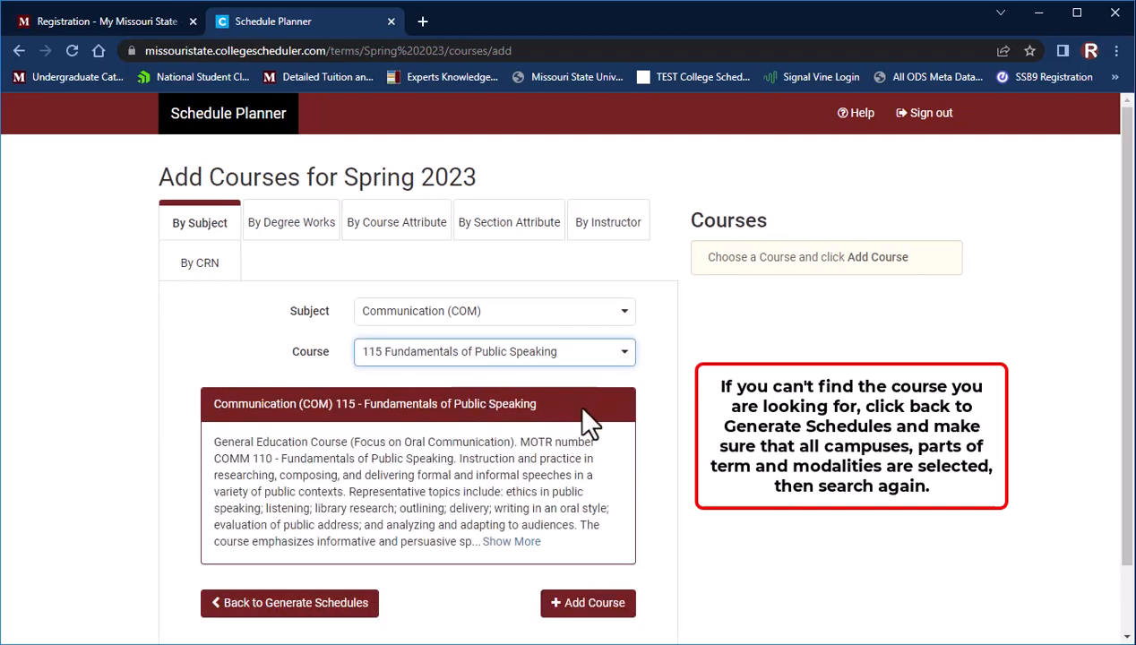
Add ENG 289 Literature, Culture, and Conflict and return to the schedule overview.
text(en)
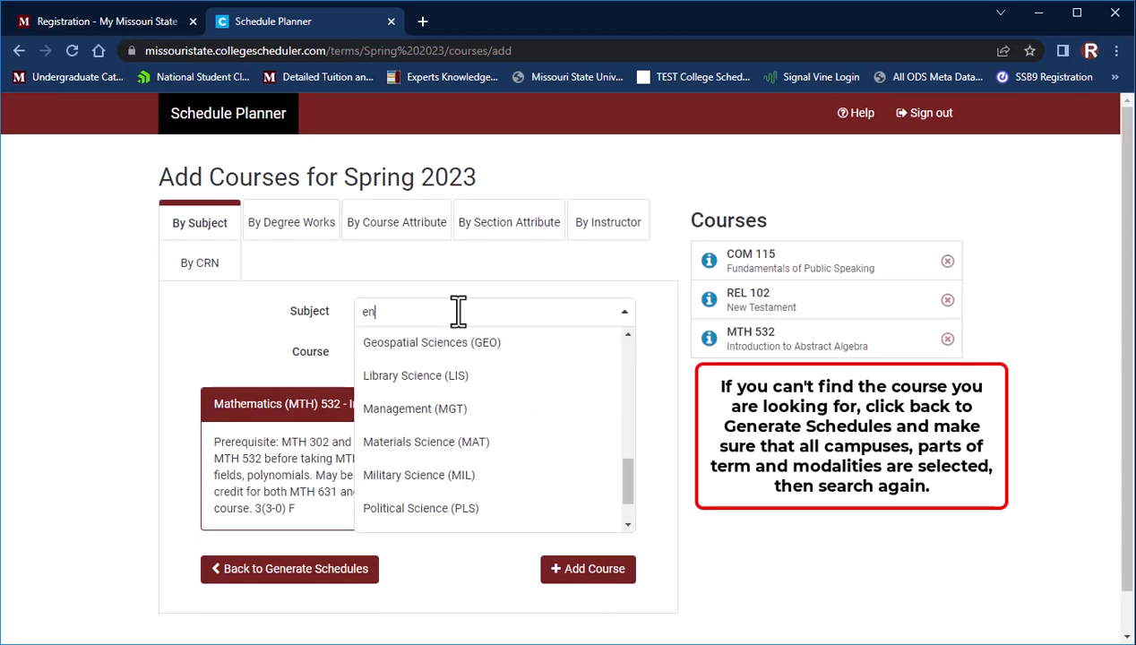
text(289)
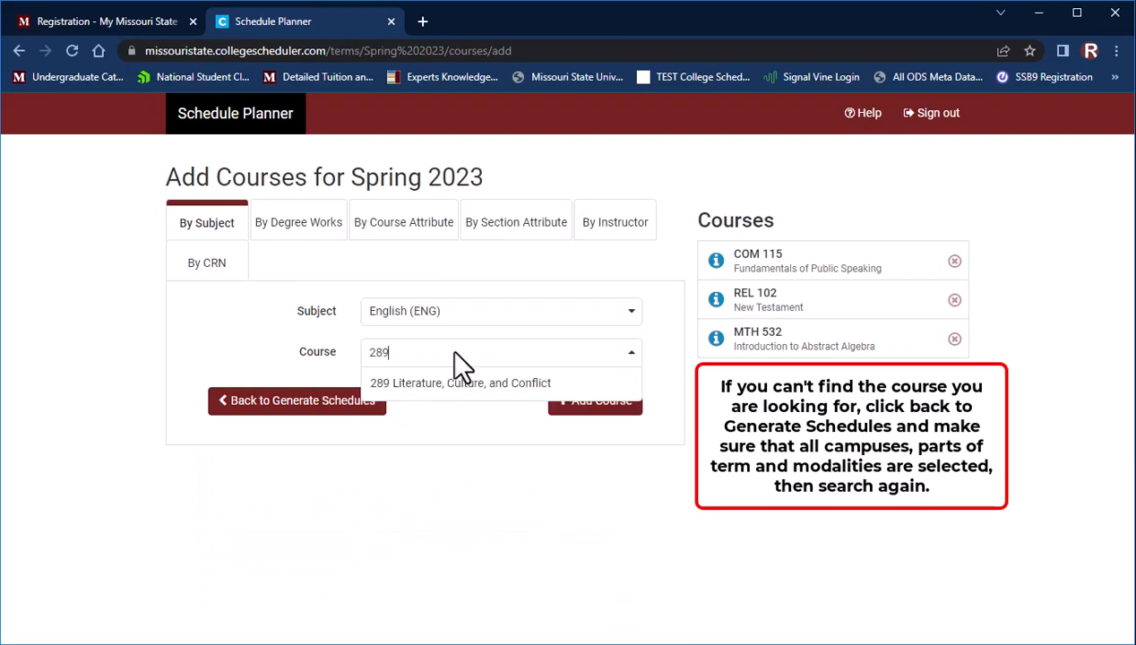
click(458, 383)
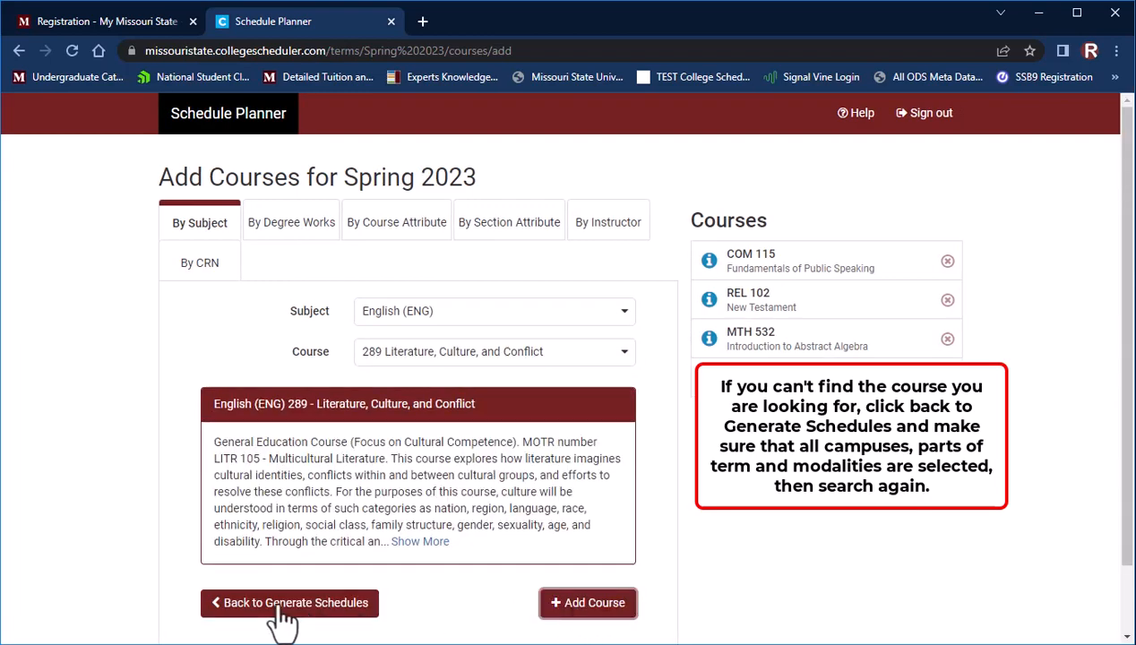
click(288, 602)
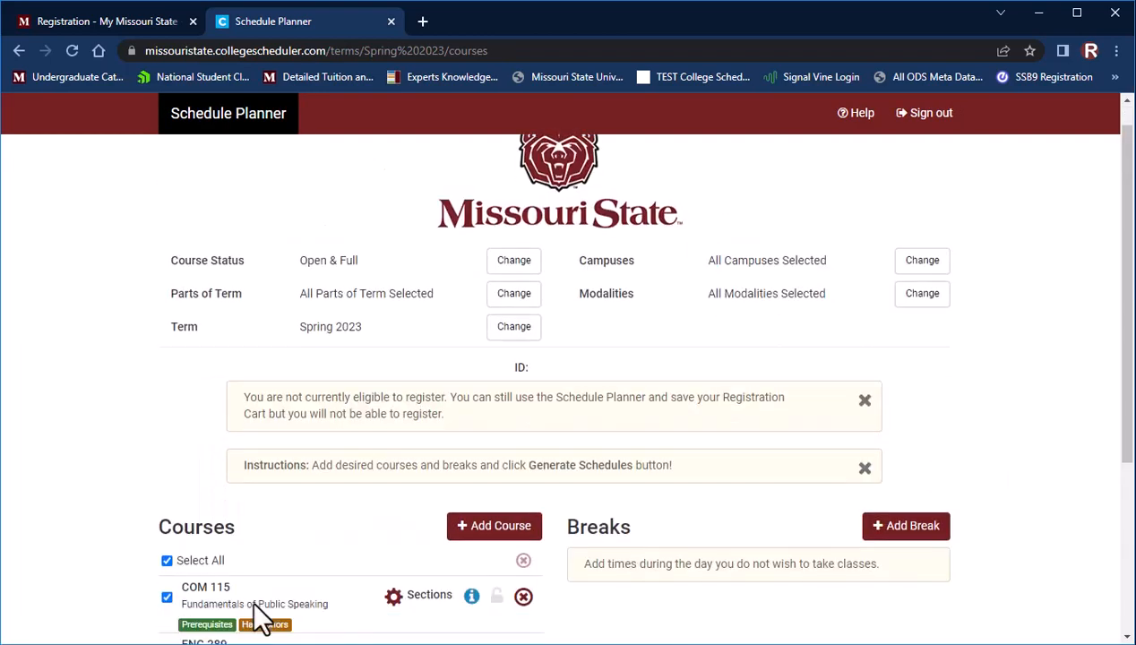
Create a Lunch break running from 11am to 1pm.
click(904, 527)
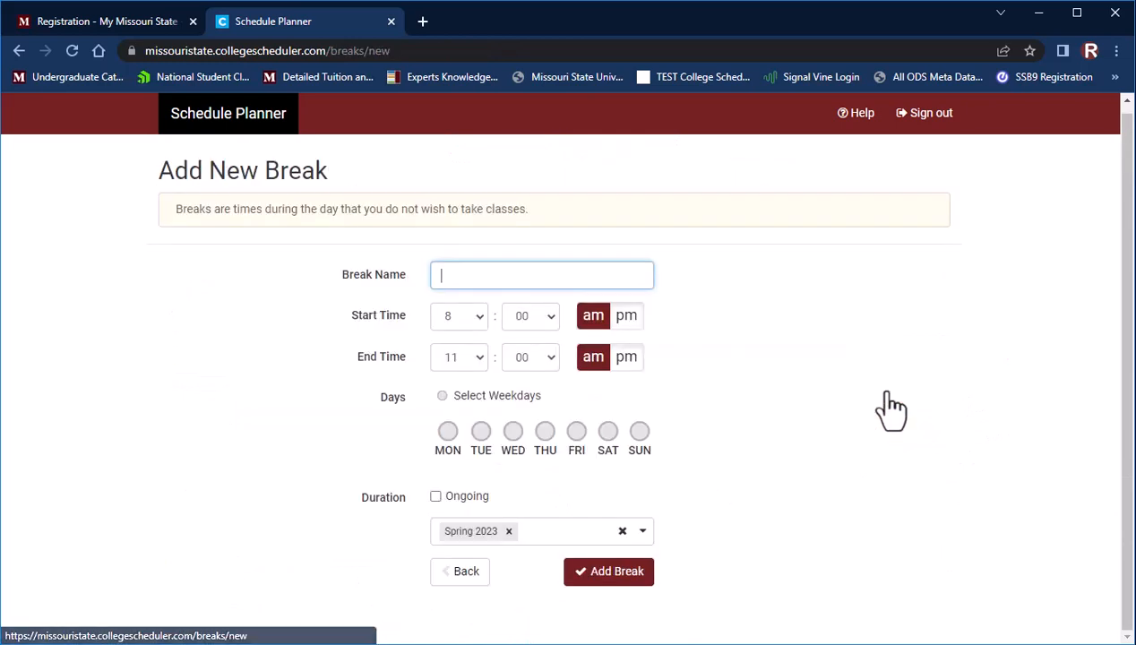
text(Lunch)
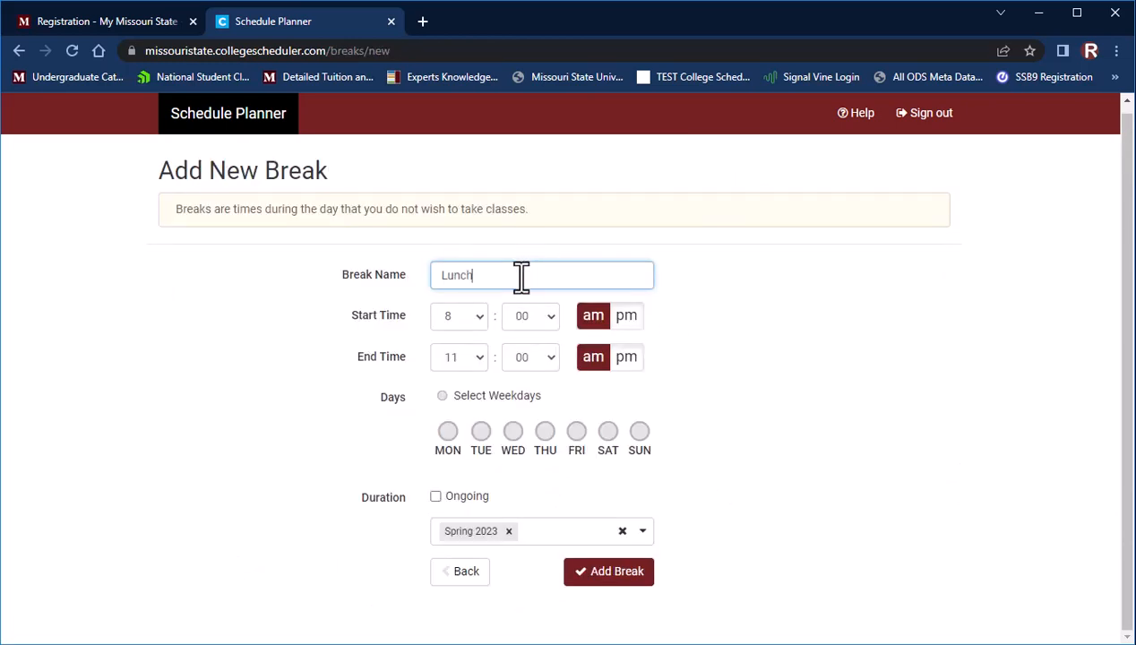
click(458, 316)
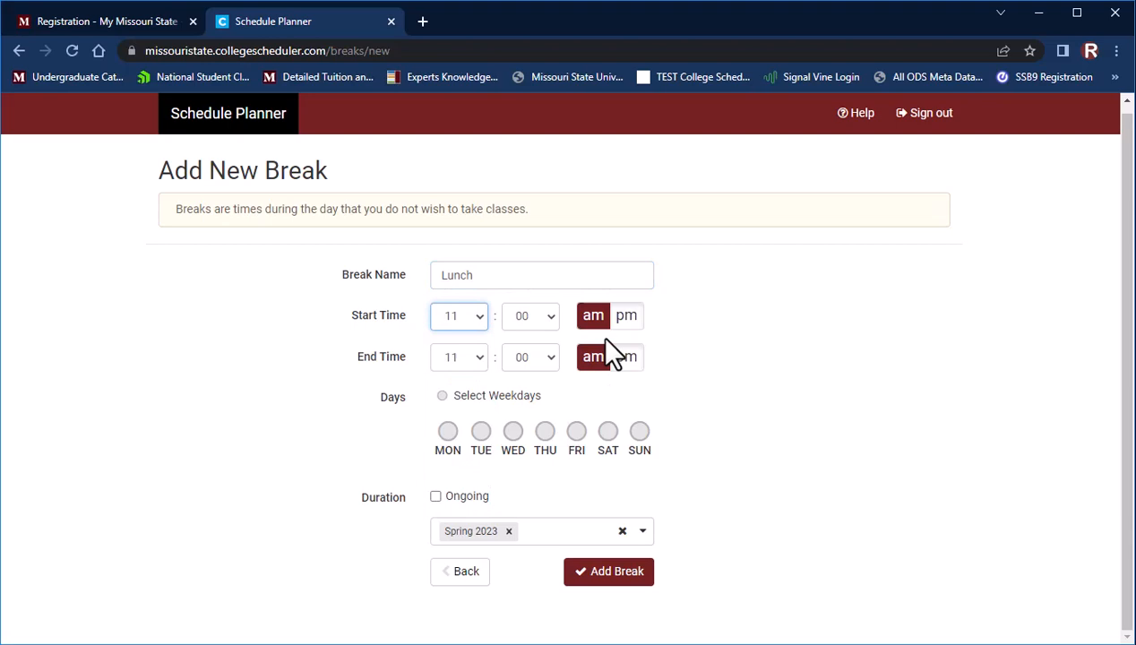
click(627, 357)
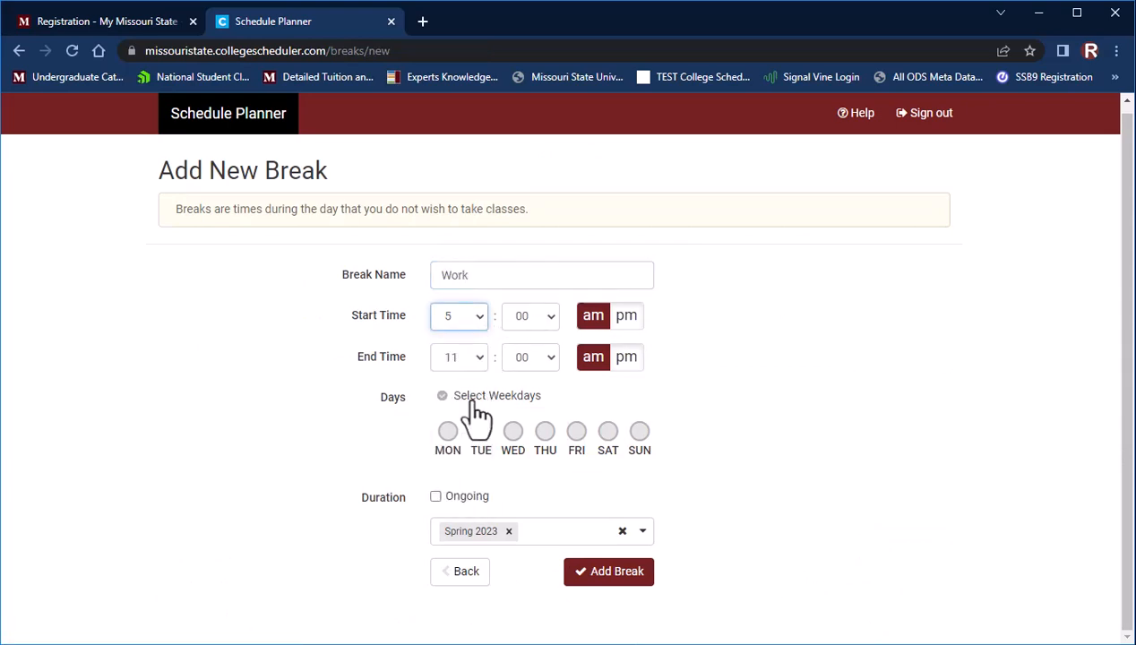
Save a Work break from 5pm to 11pm applied to every weekday.
click(440, 396)
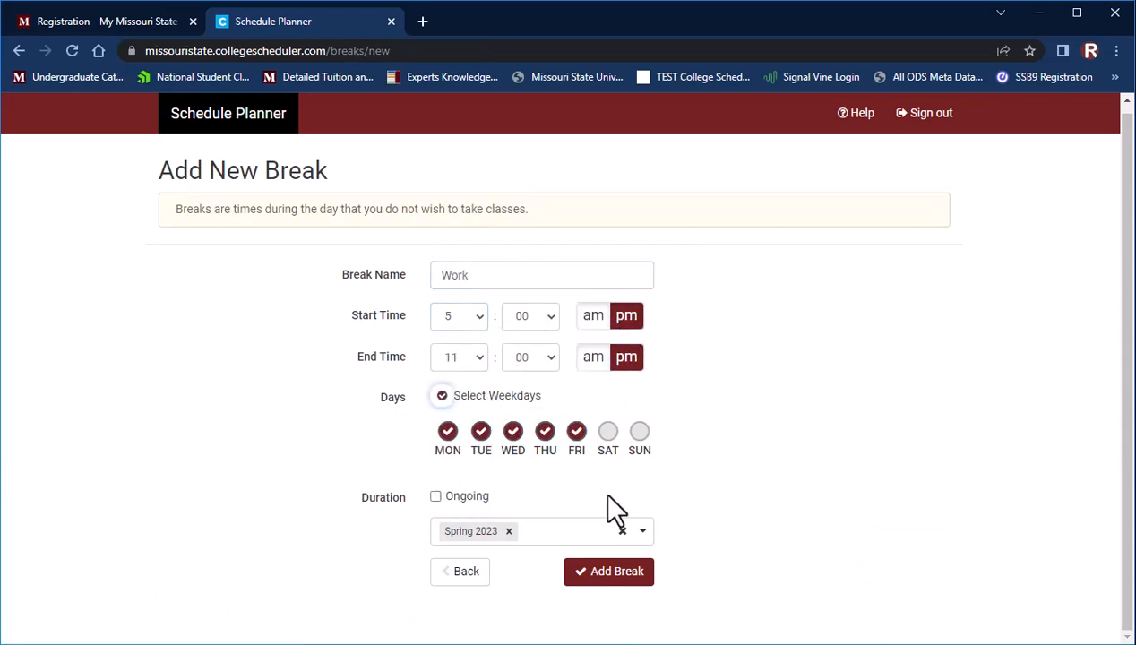
click(609, 569)
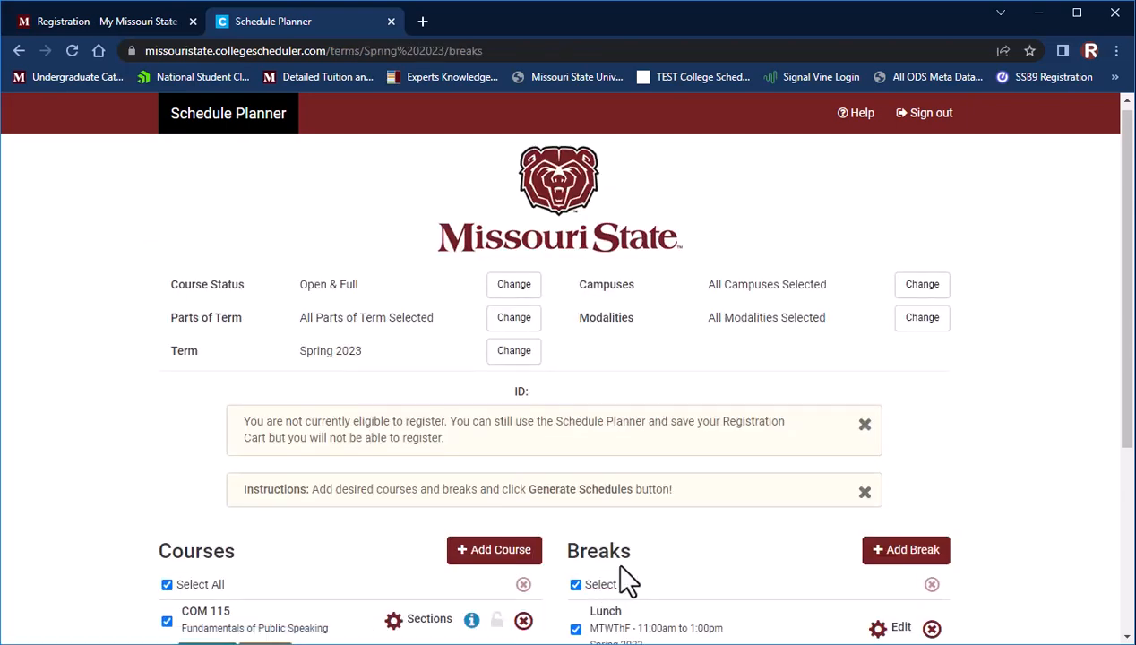
Uncheck online section 899 (INET) of REL 102, keeping its two in-person sections, and save.
scroll(down, 3)
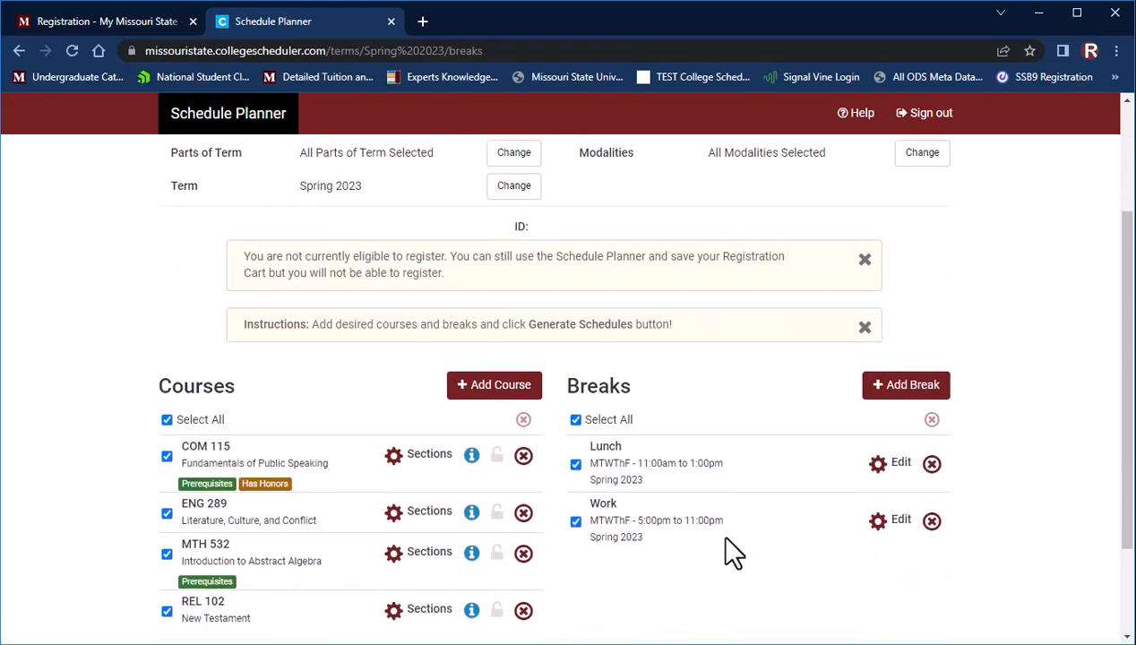
scroll(down, 3)
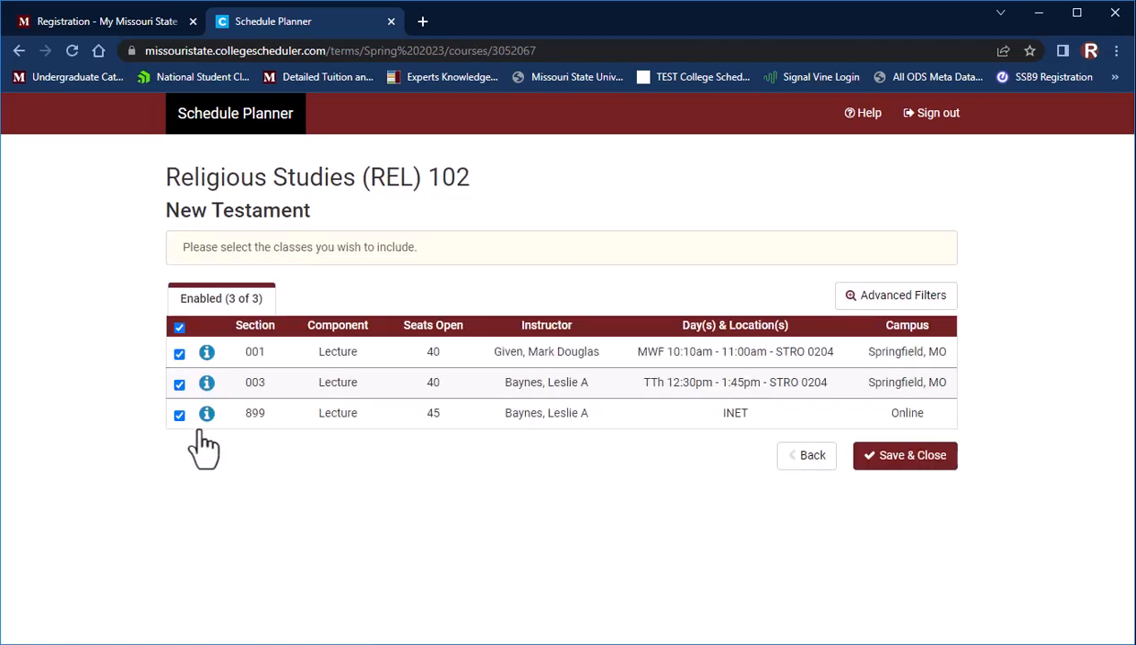
click(179, 412)
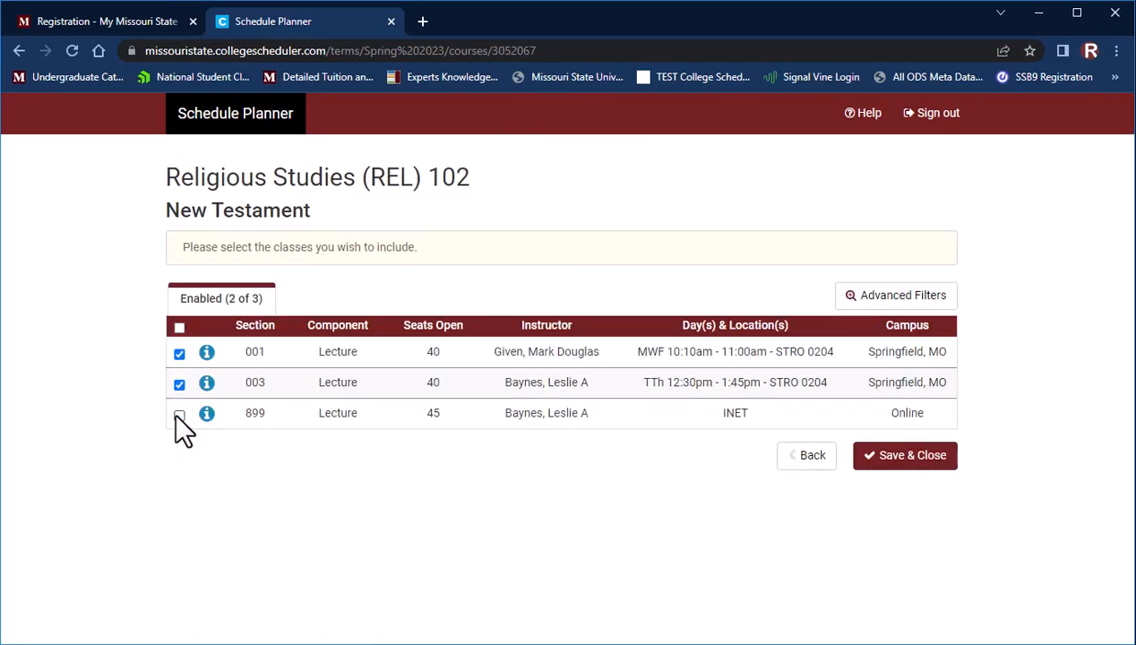
click(905, 455)
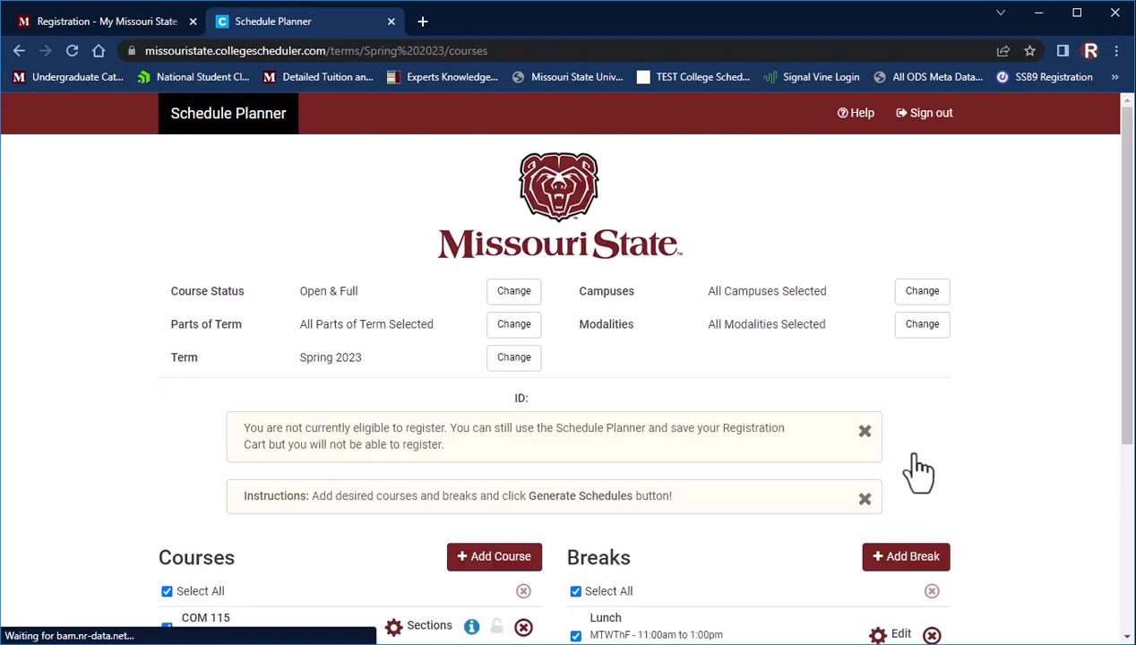
scroll(down, 3)
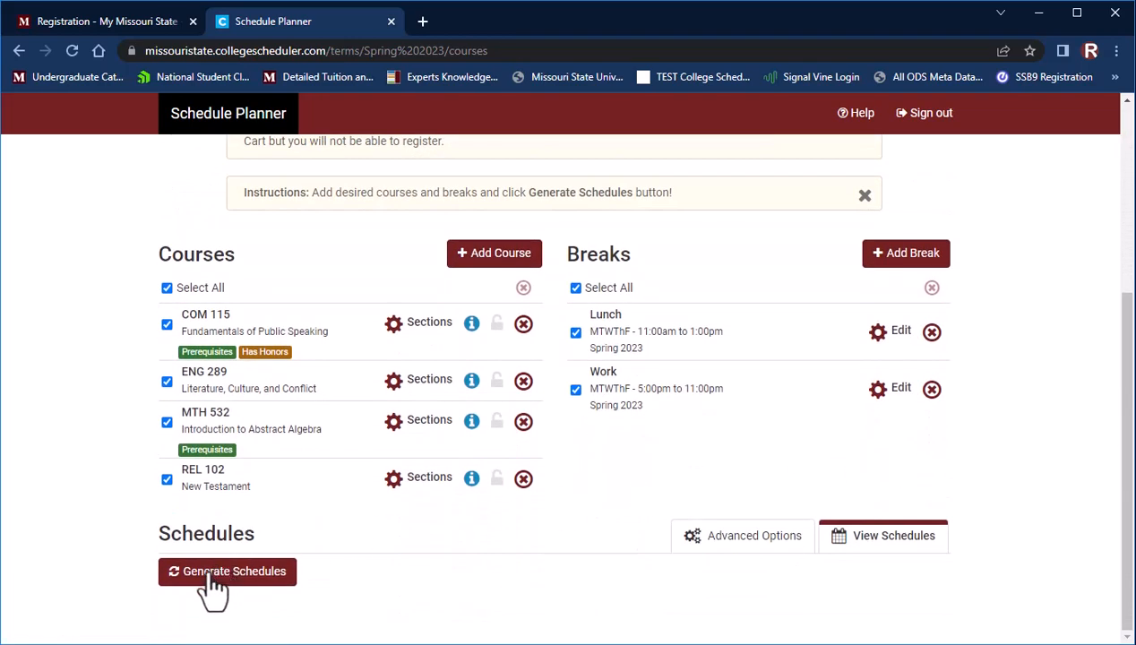
Generate the 24 possible schedules and look through the list.
click(226, 570)
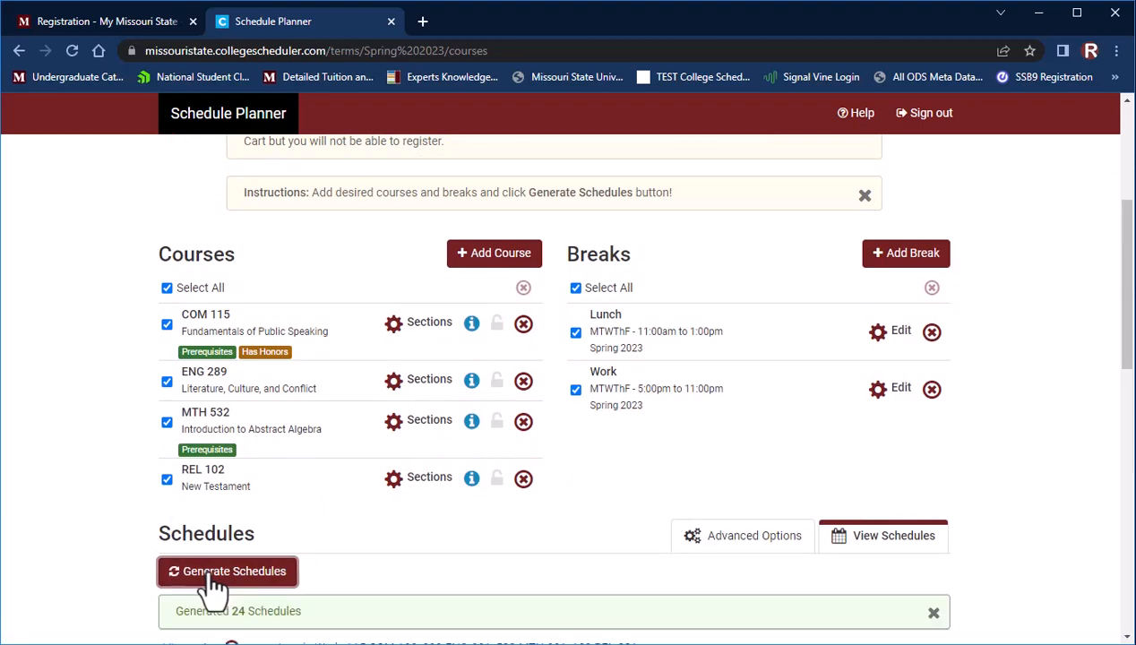
scroll(down, 3)
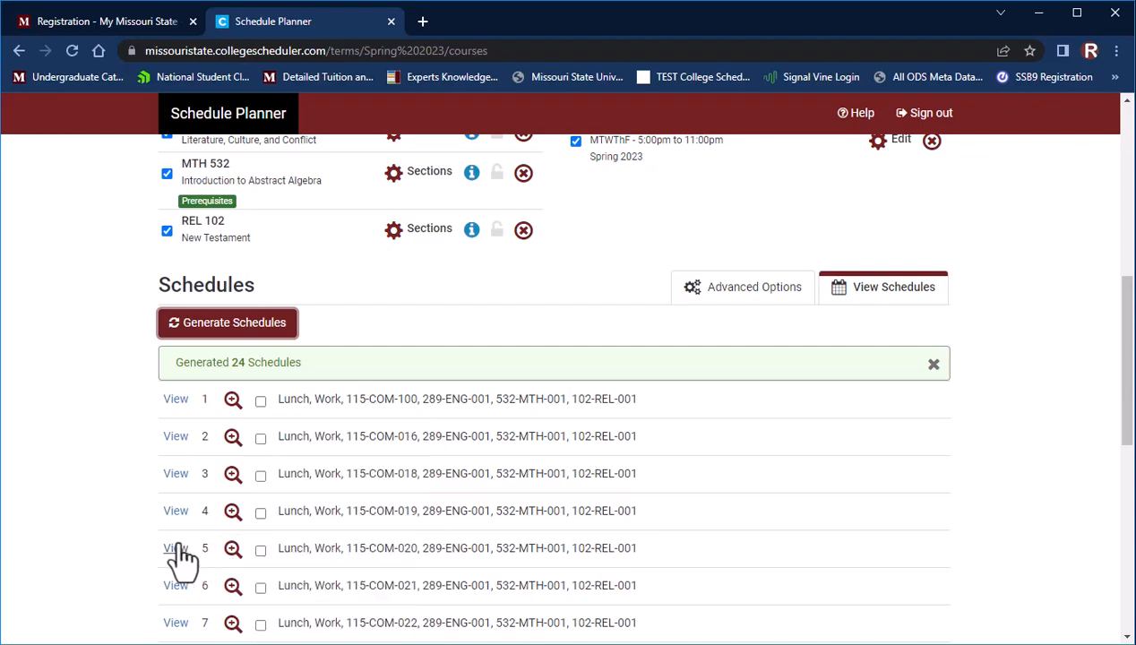
View schedule 5 of 24 and confirm sending it to the shopping cart.
click(176, 549)
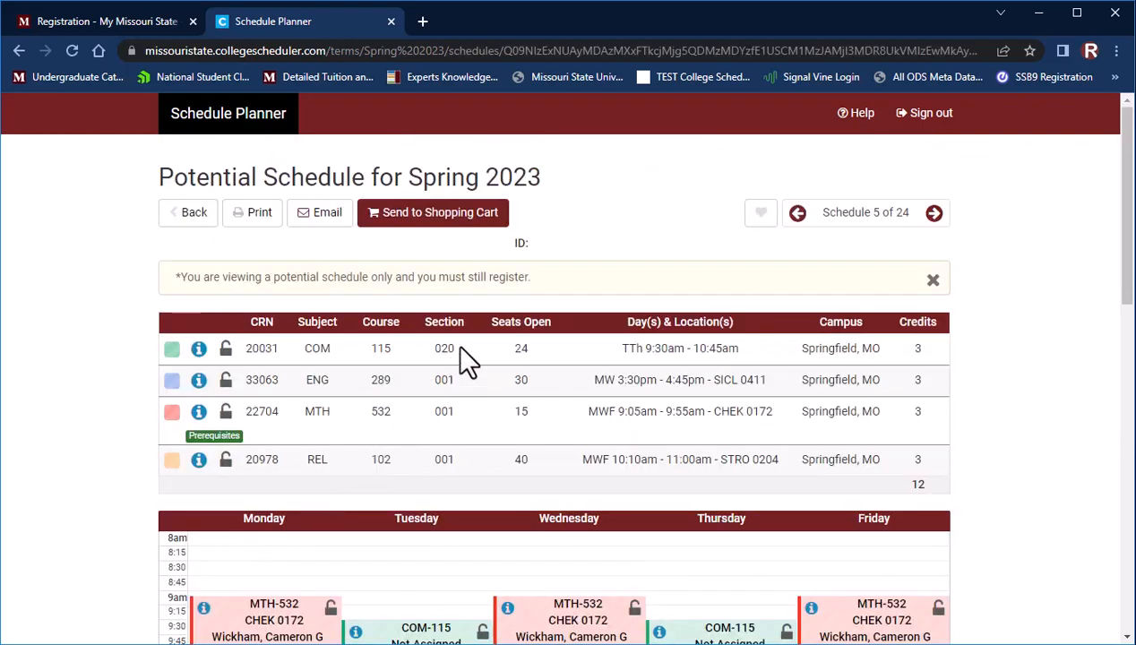
click(433, 212)
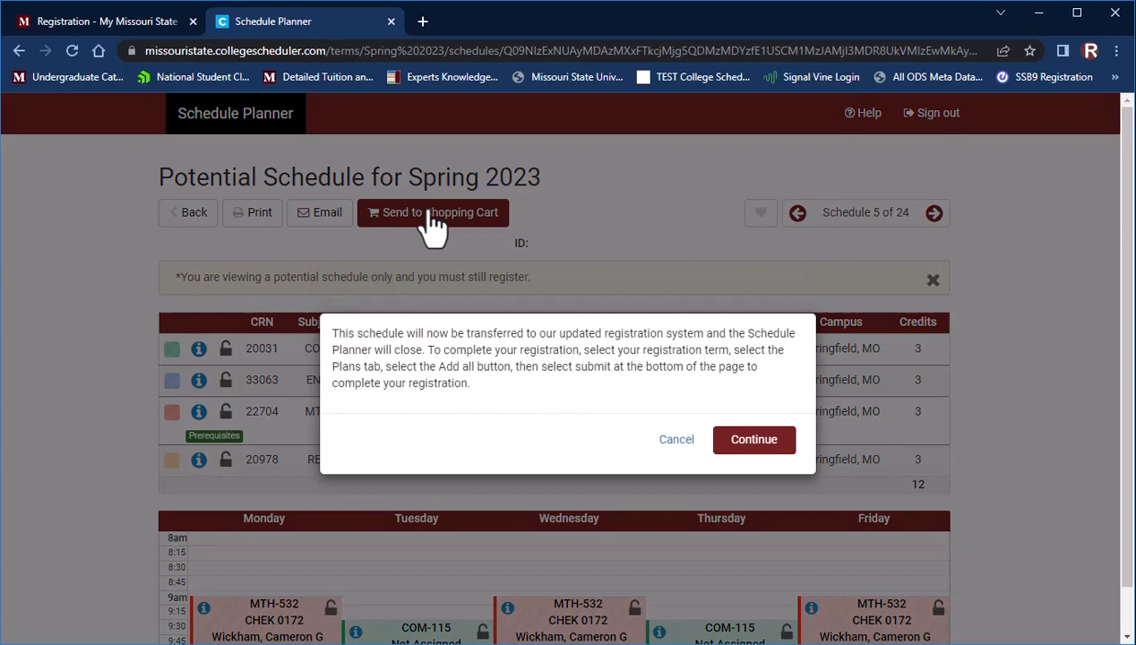
mouse_move(760, 428)
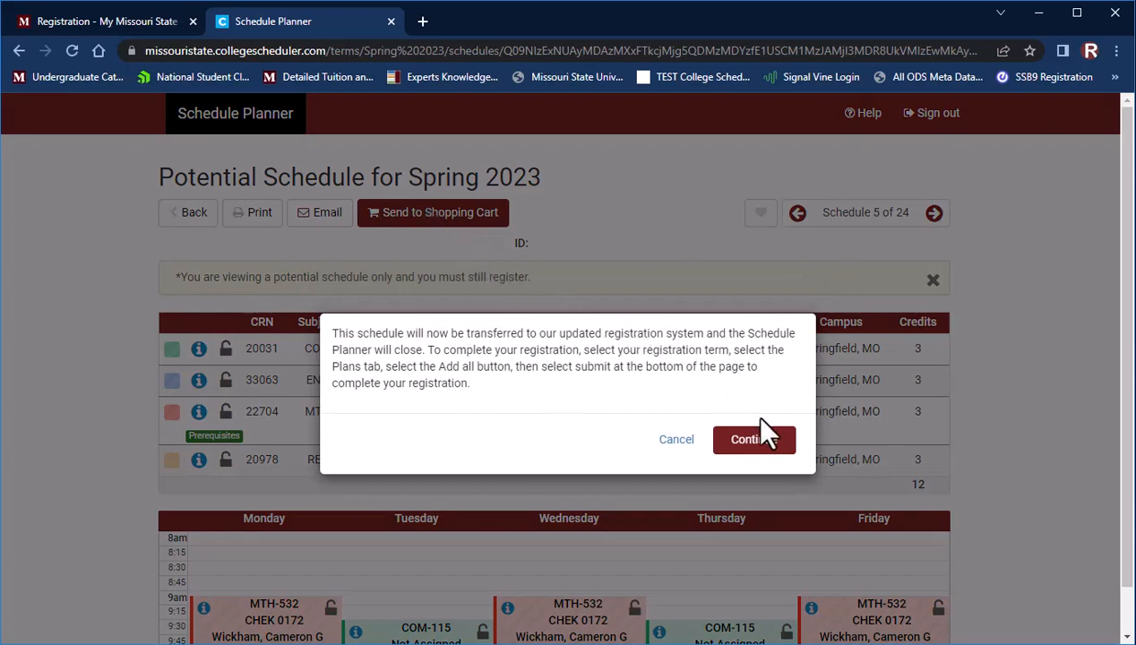
click(753, 439)
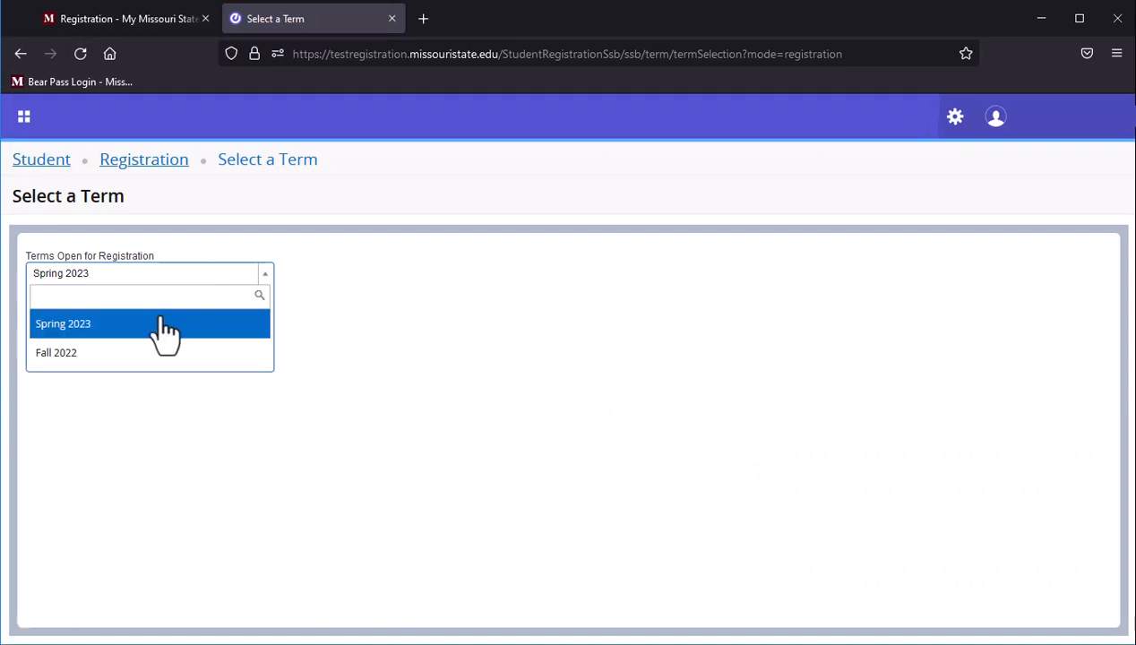
Choose Spring 2023 in Banner registration and go to the saved Plans.
click(62, 323)
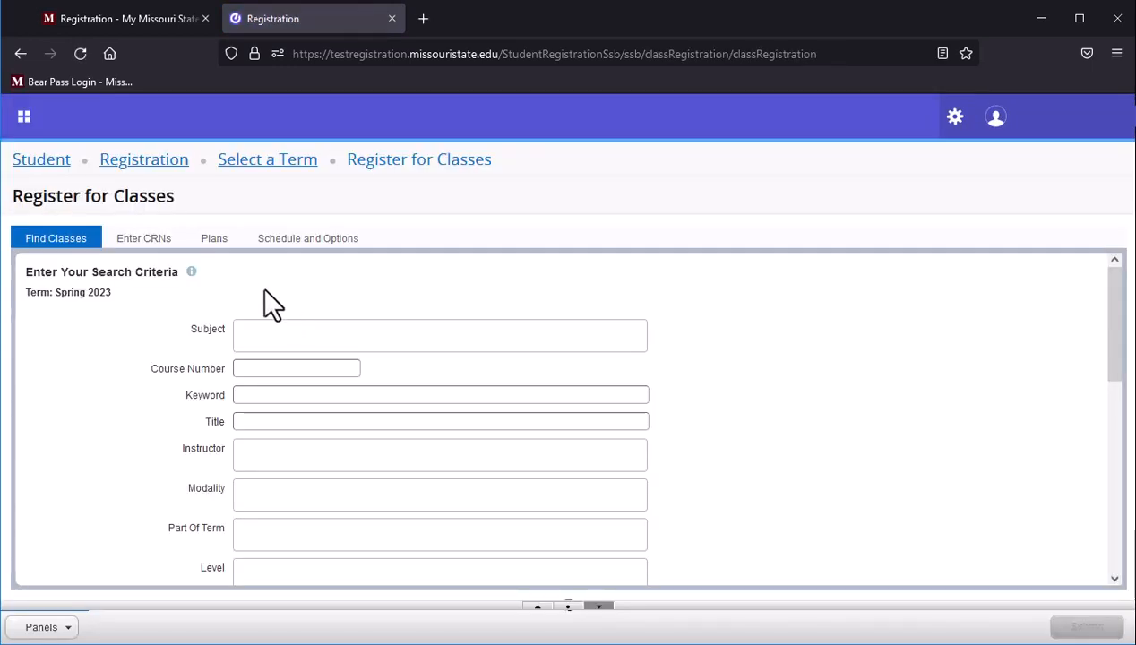
click(214, 237)
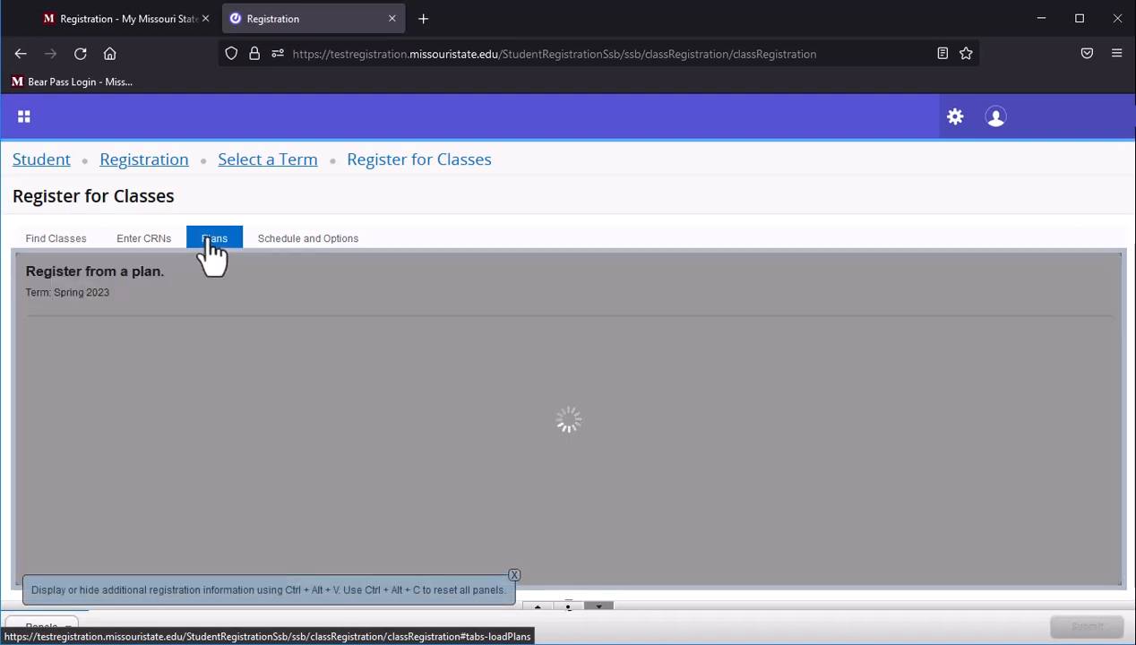
click(215, 238)
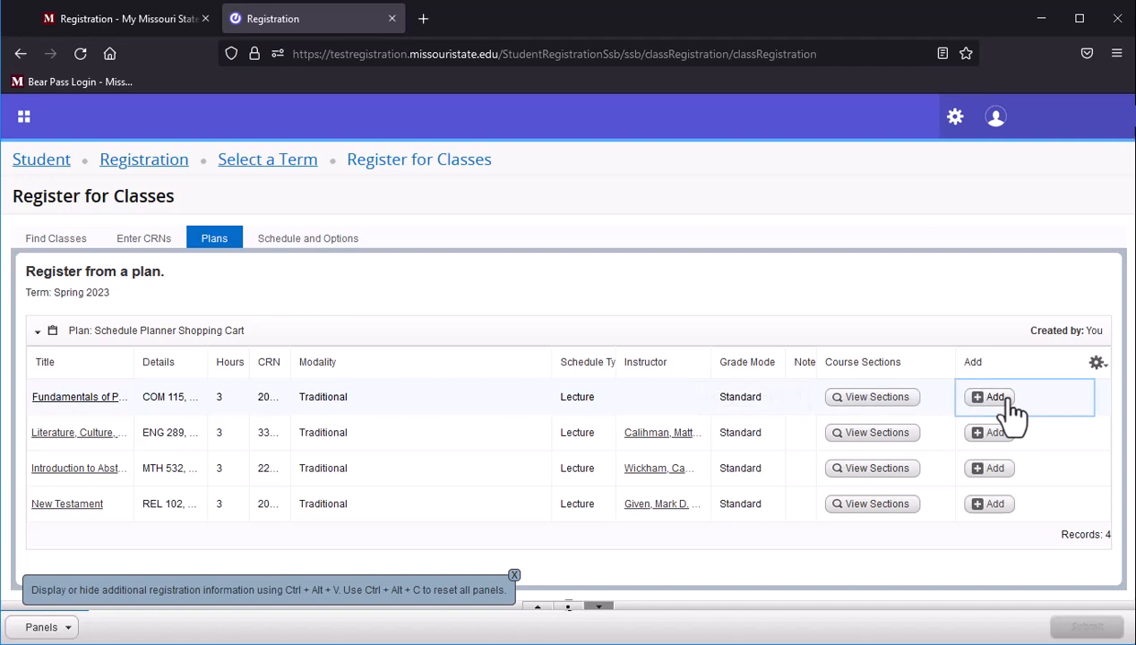
Add the planned courses to pending registrations and submit; MTH 532 fails its prerequisite.
click(996, 396)
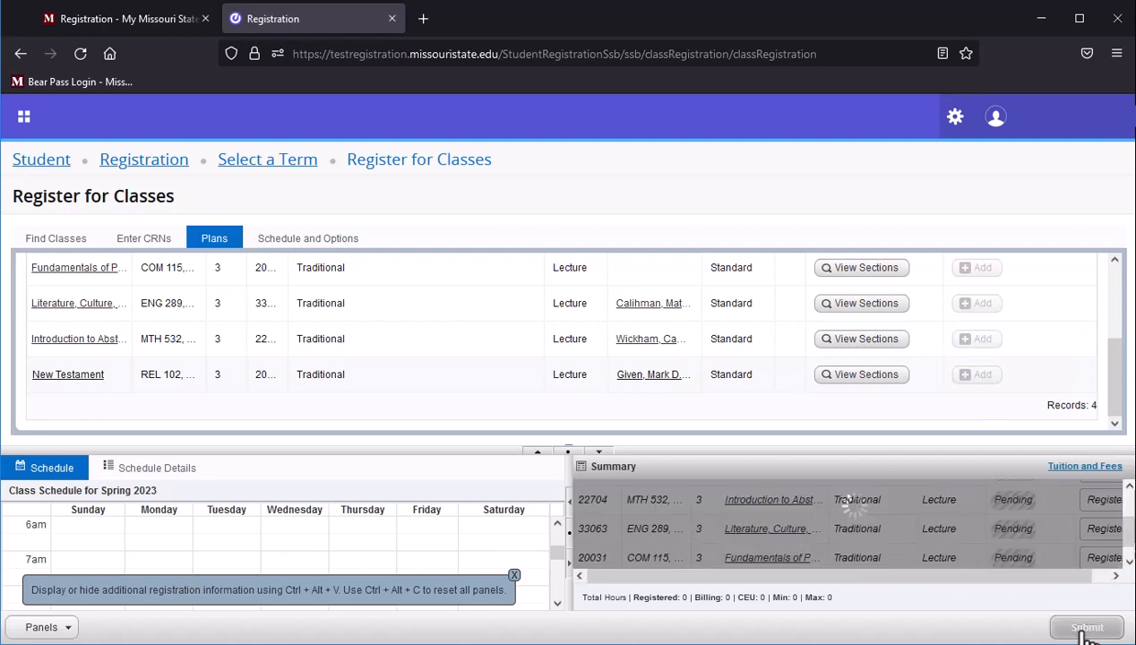
click(1086, 627)
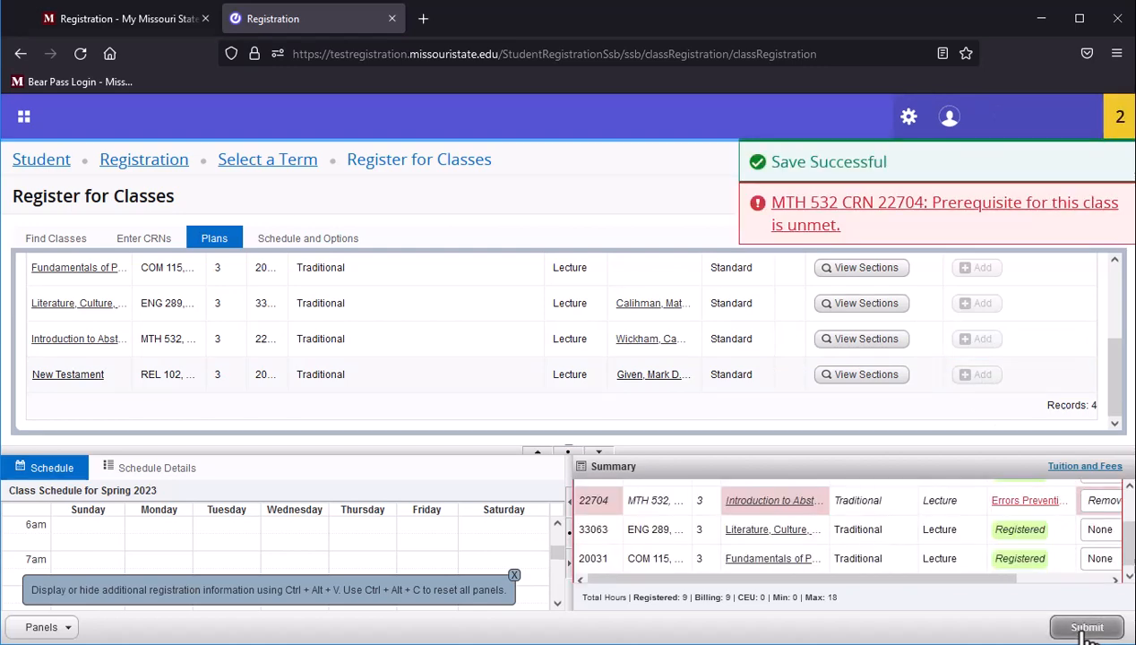